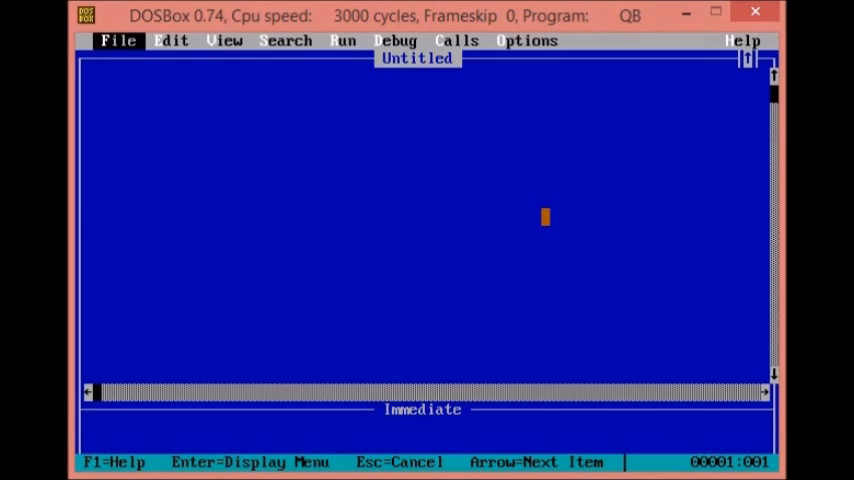
{"action": "mouse_move", "coordinate": [223, 40]}
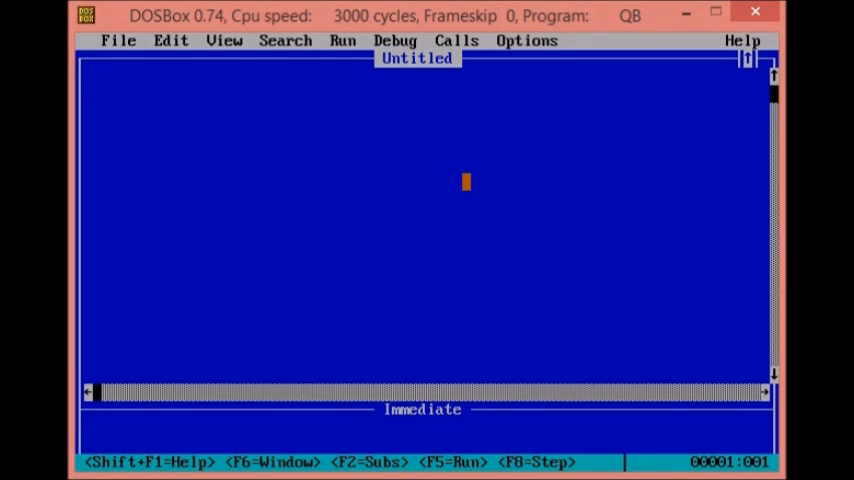
Step: Enter the lines CLS, PRINT "Hello World !" and END in the editor
{"action": "type", "text": "cls"}
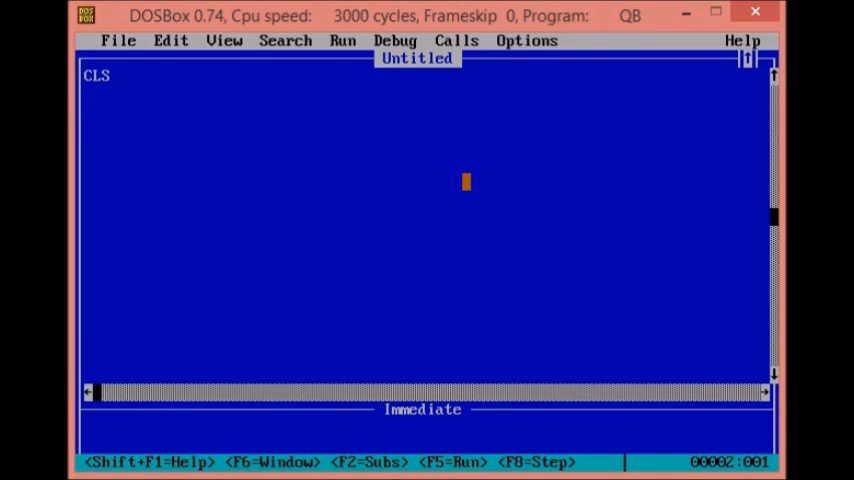
{"action": "type", "text": "print"}
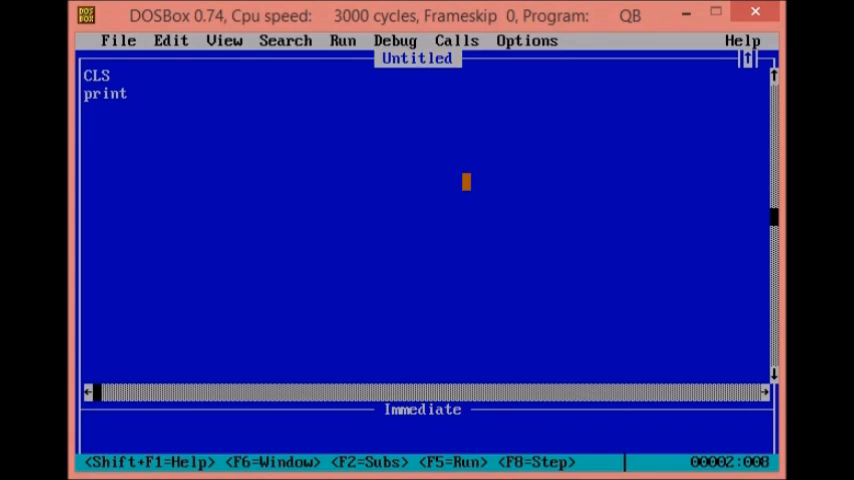
{"action": "type", "text": "\""}
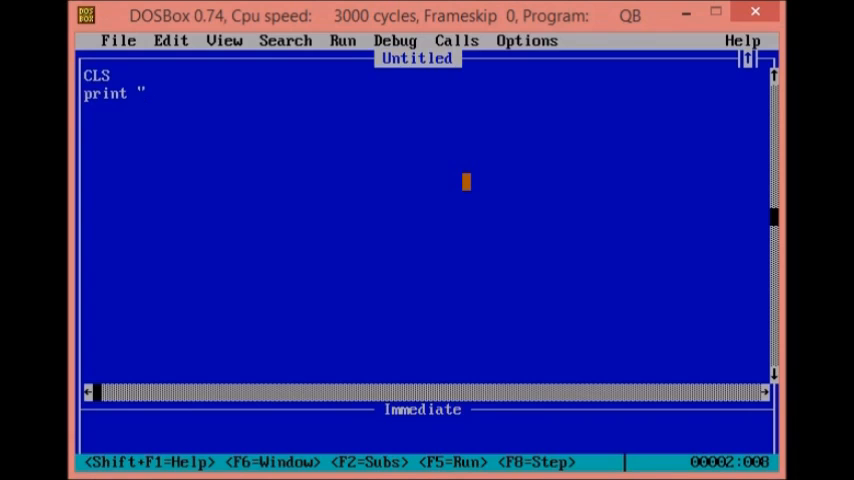
{"action": "type", "text": "Hello World"}
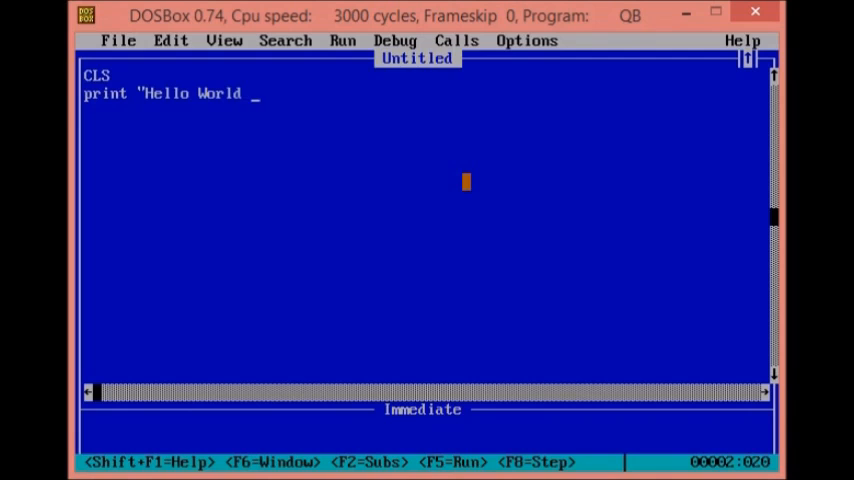
{"action": "type", "text": "!\""}
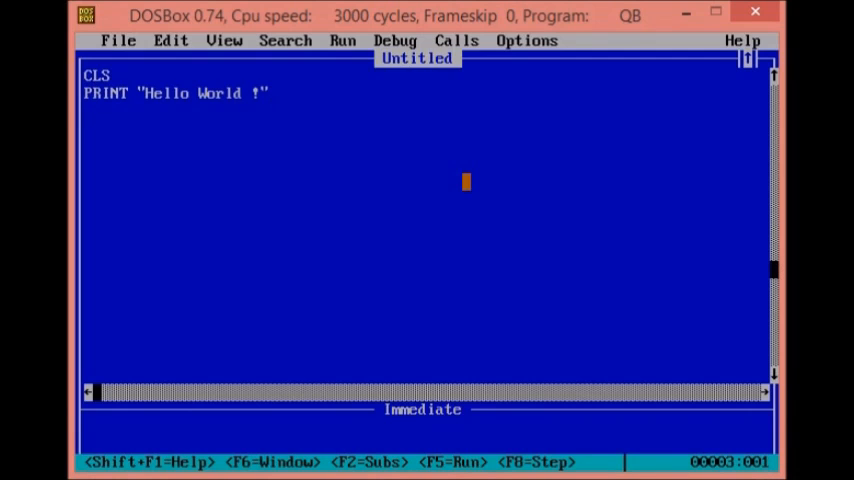
{"action": "type", "text": "end"}
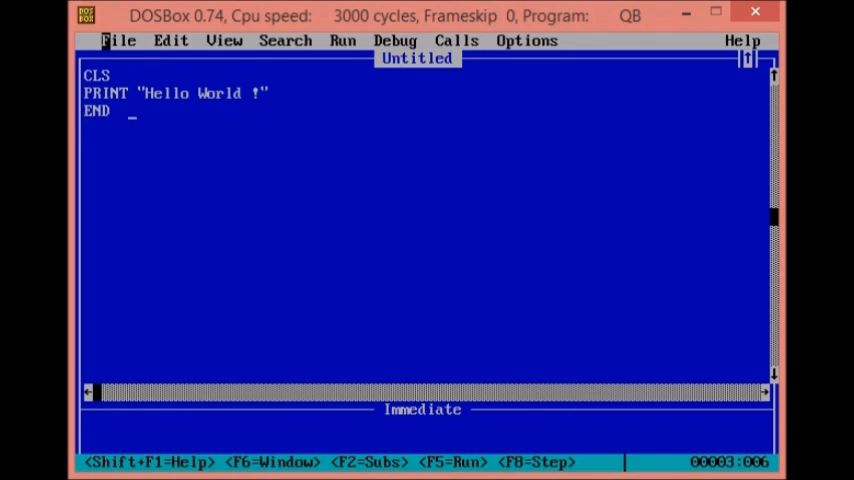
Step: Start saving the program and type a first .bas file name
{"action": "left_click", "coordinate": [118, 40]}
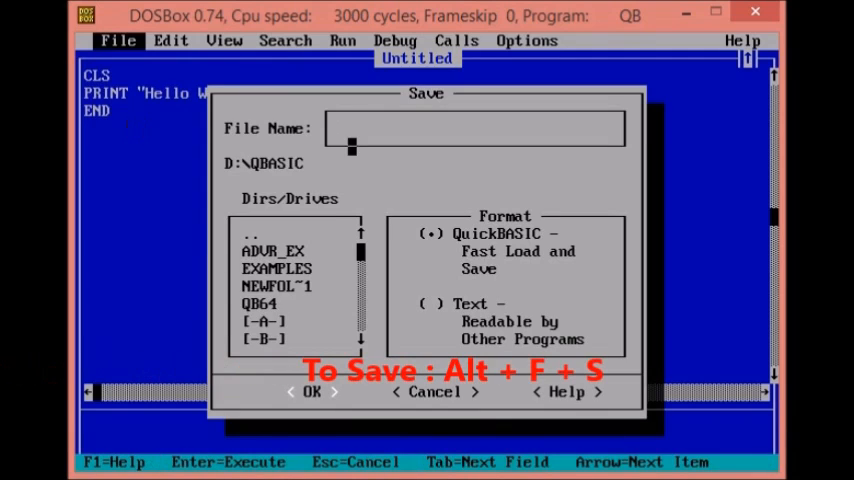
{"action": "type", "text": "_"}
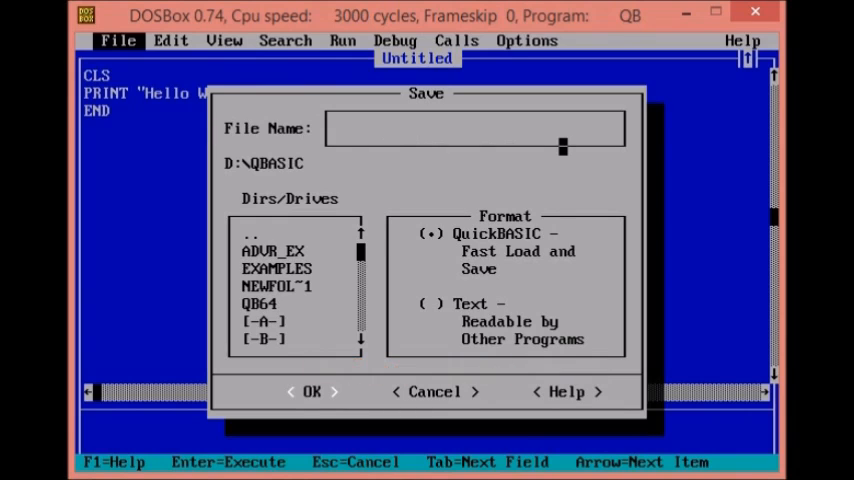
{"action": "type", "text": "H"}
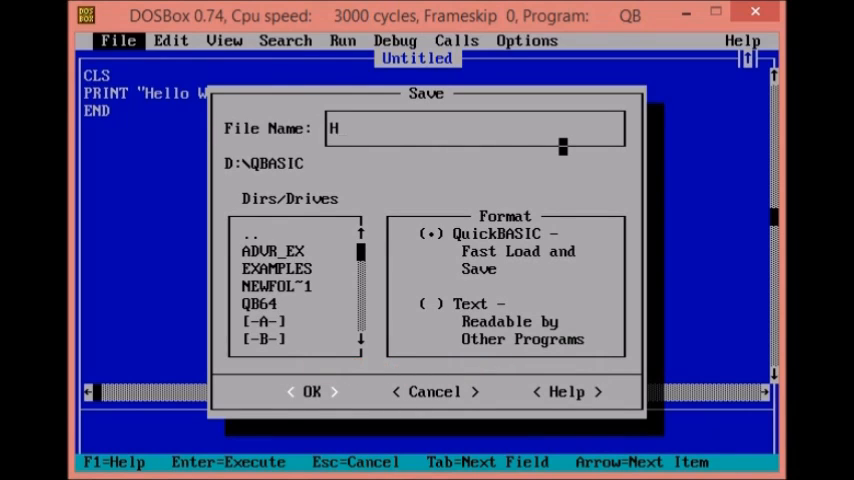
{"action": "type", "text": "ir"}
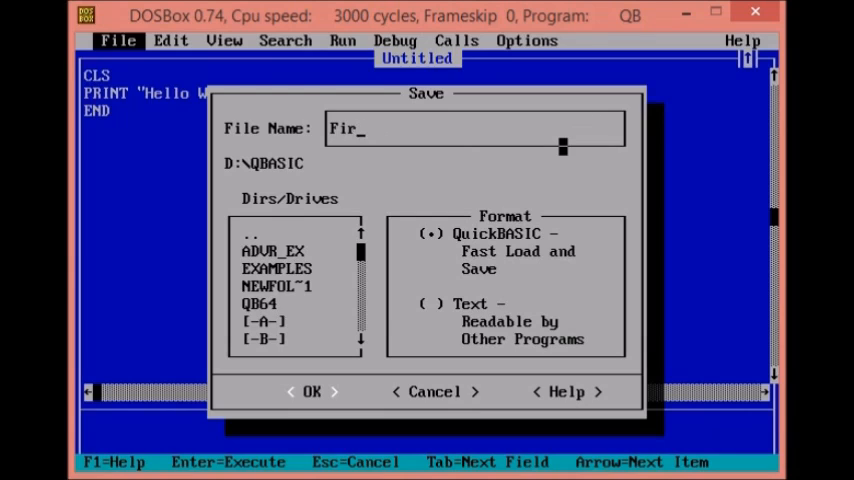
{"action": "type", "text": "one"}
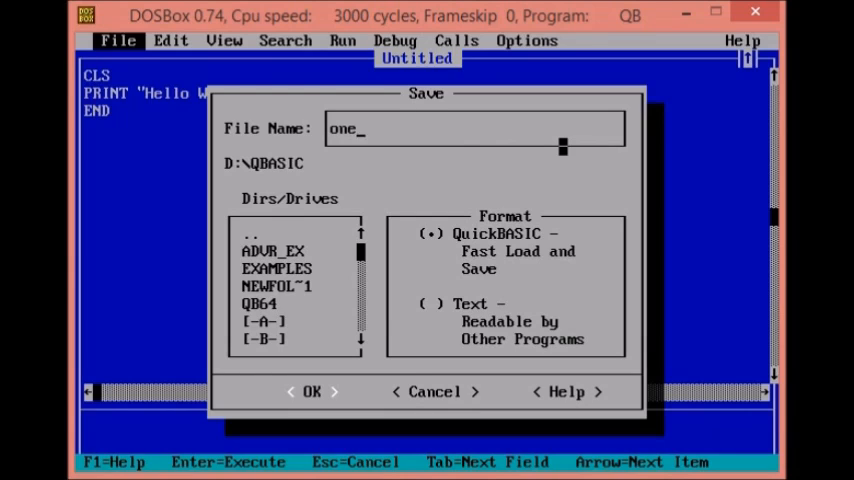
{"action": "type", "text": "P"}
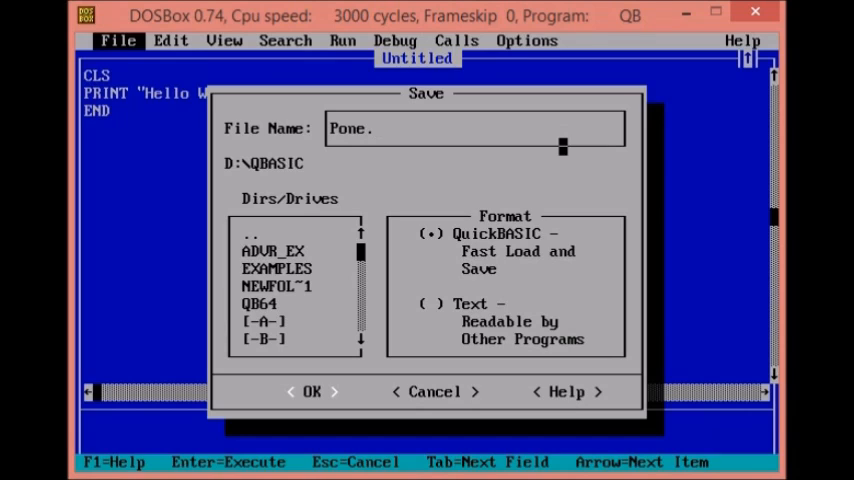
{"action": "type", "text": "bas"}
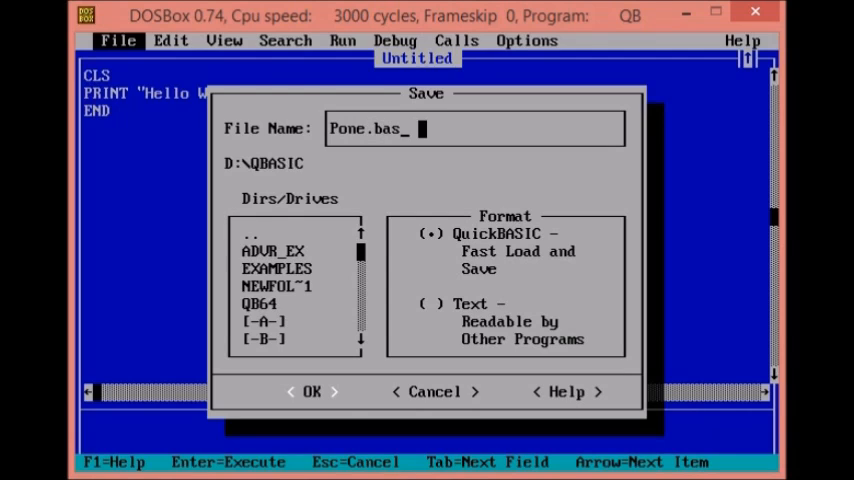
Step: Replace the name with sddfkksdfsfsdf.bas and confirm, which QBasic rejects as a bad file name
{"action": "key", "text": "BackSpace"}
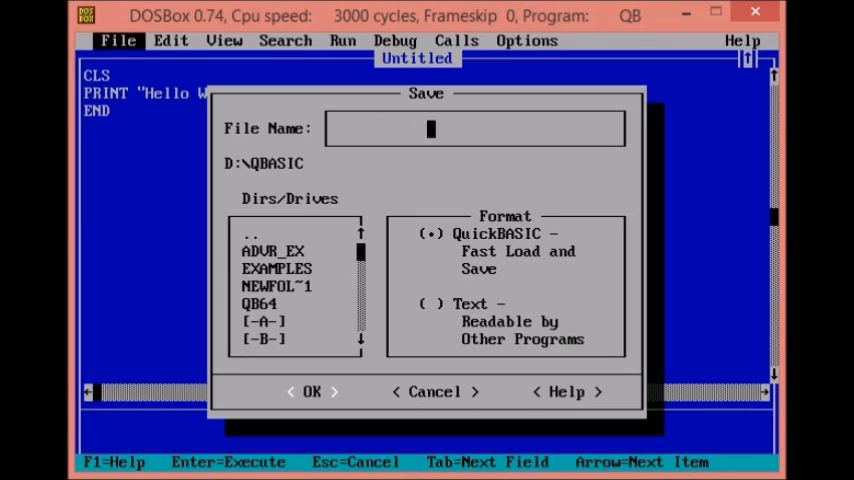
{"action": "type", "text": "sddfkksdfs"}
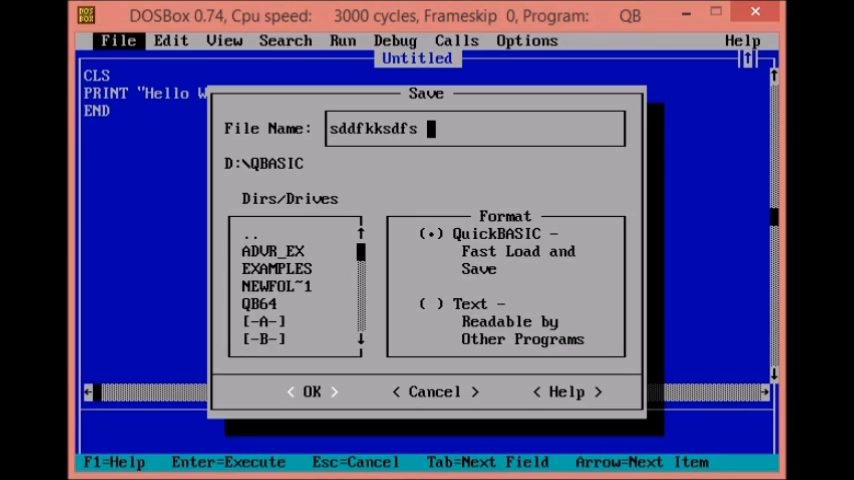
{"action": "type", "text": "fsdf"}
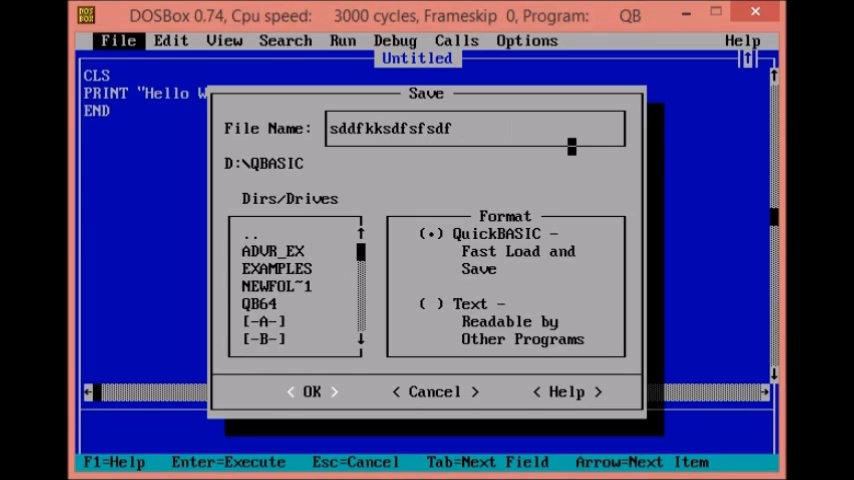
{"action": "type", "text": ".bas"}
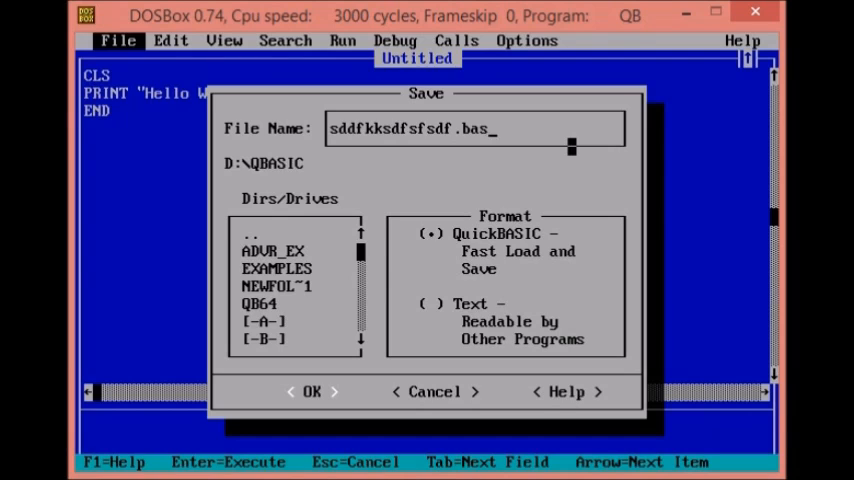
{"action": "left_click", "coordinate": [311, 391]}
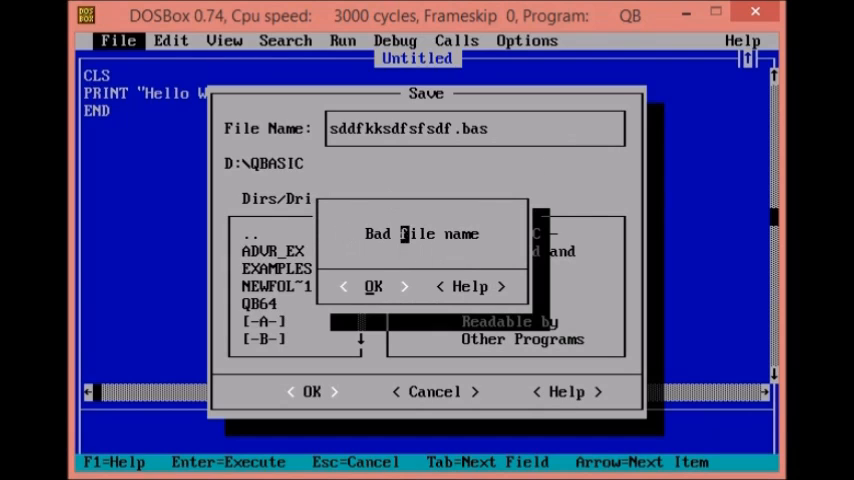
Step: Dismiss the 'Bad file name' warning and save the program as Pone.bas
{"action": "left_click", "coordinate": [373, 286]}
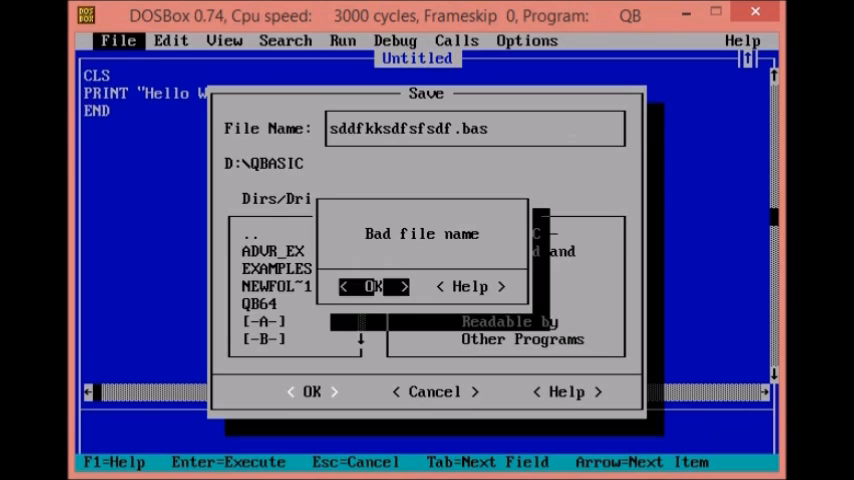
{"action": "left_click", "coordinate": [368, 287]}
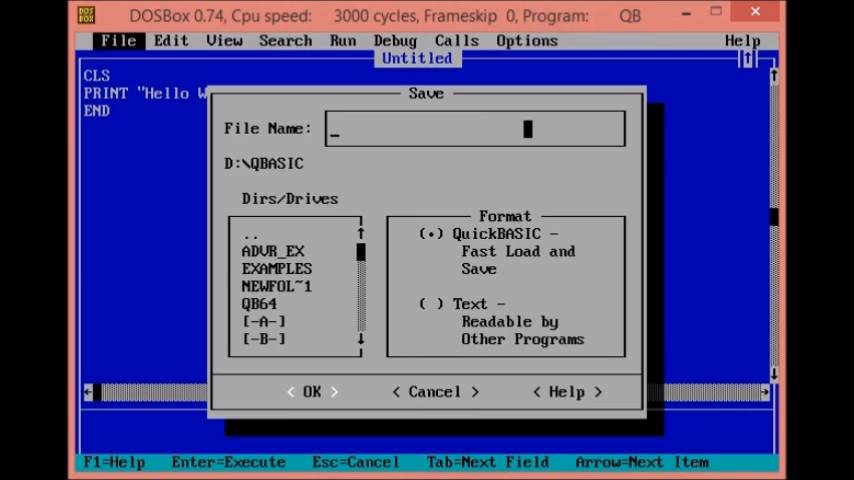
{"action": "type", "text": "Pone.bas"}
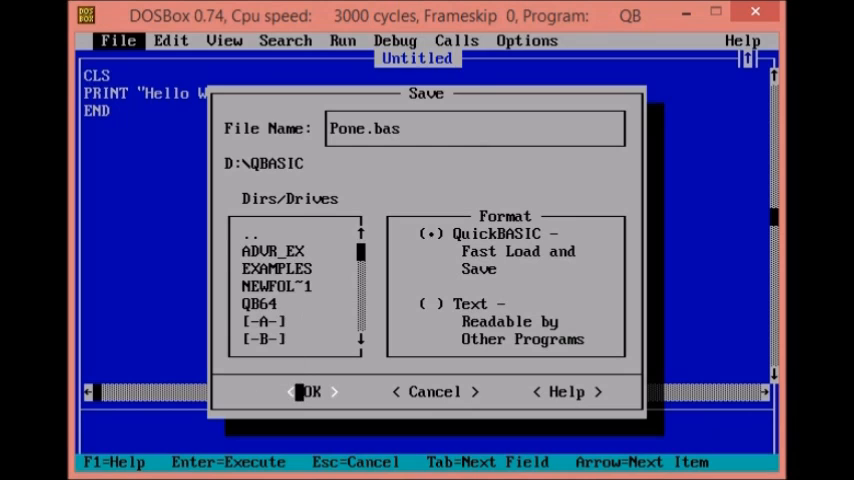
{"action": "left_click", "coordinate": [311, 391]}
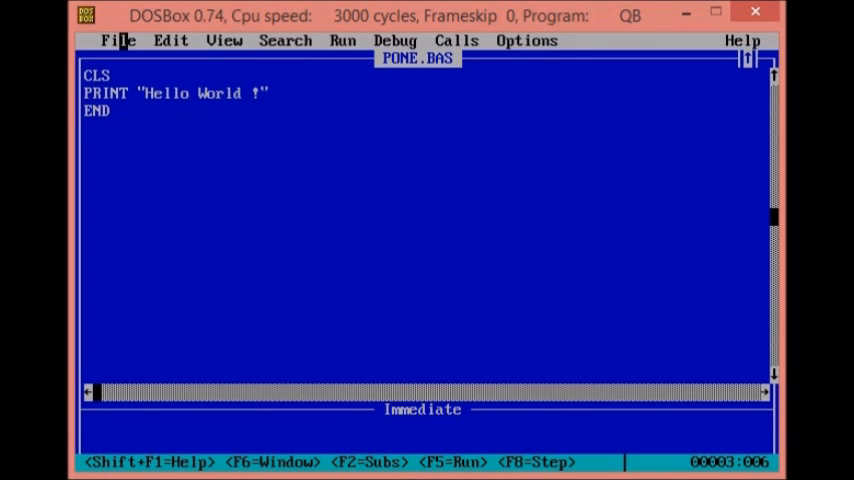
Step: Clear memory with File > New Program, then bring up File > Open Program
{"action": "left_click", "coordinate": [117, 40]}
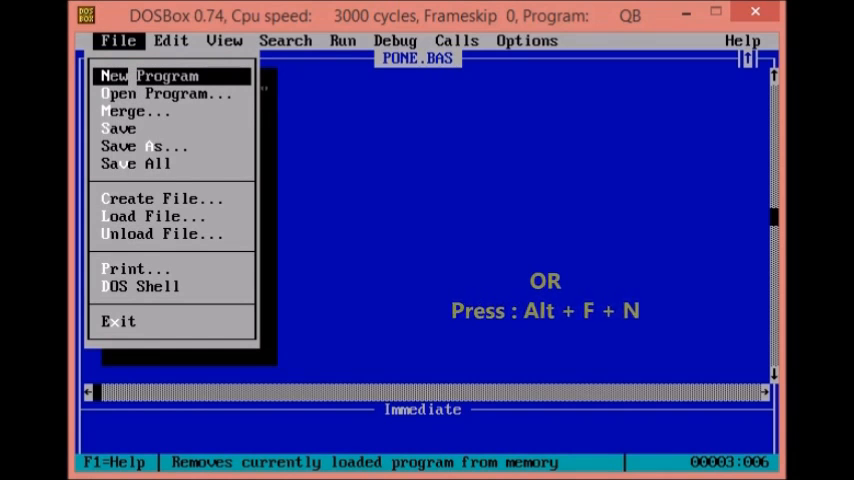
{"action": "left_click", "coordinate": [150, 75]}
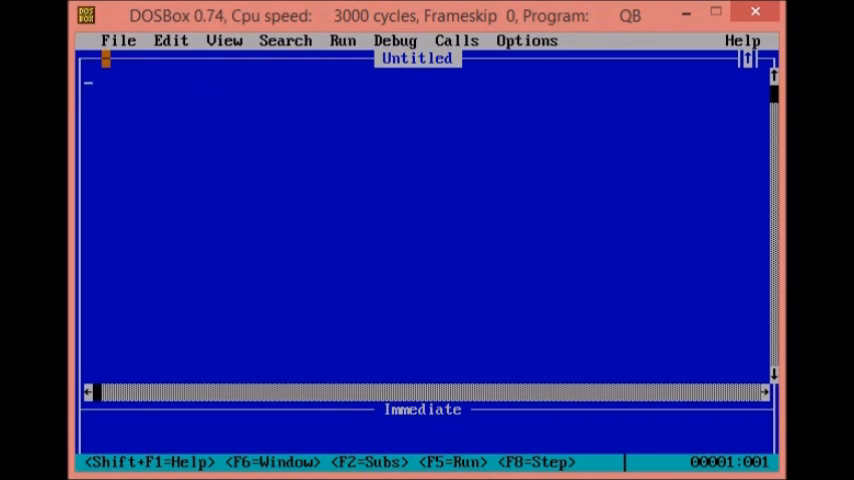
{"action": "left_click", "coordinate": [118, 40]}
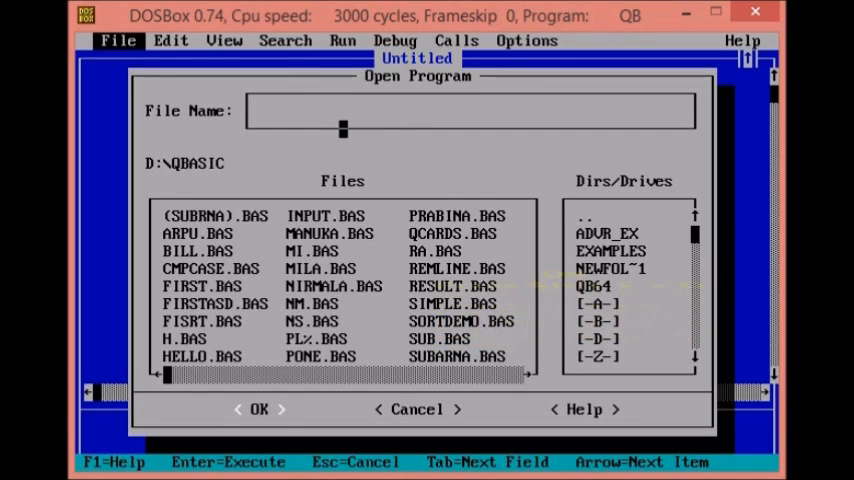
Step: Enter Pone.bas as the file name and open it
{"action": "type", "text": "Pon"}
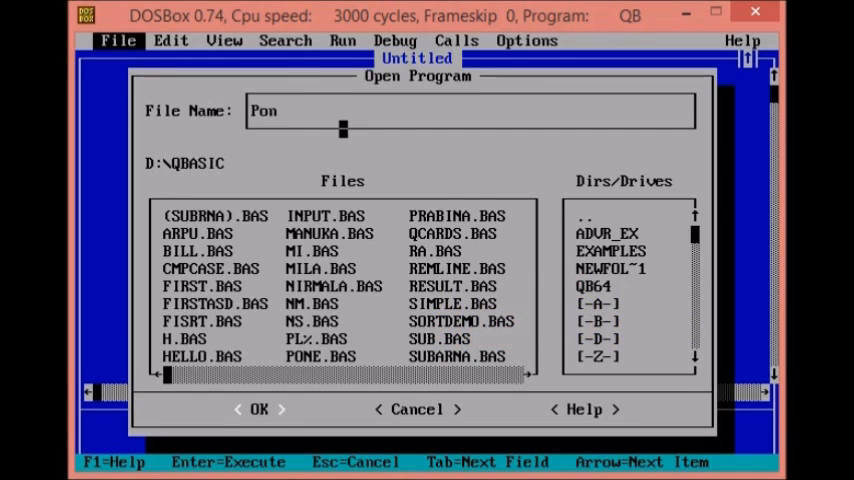
{"action": "type", "text": "e.bas"}
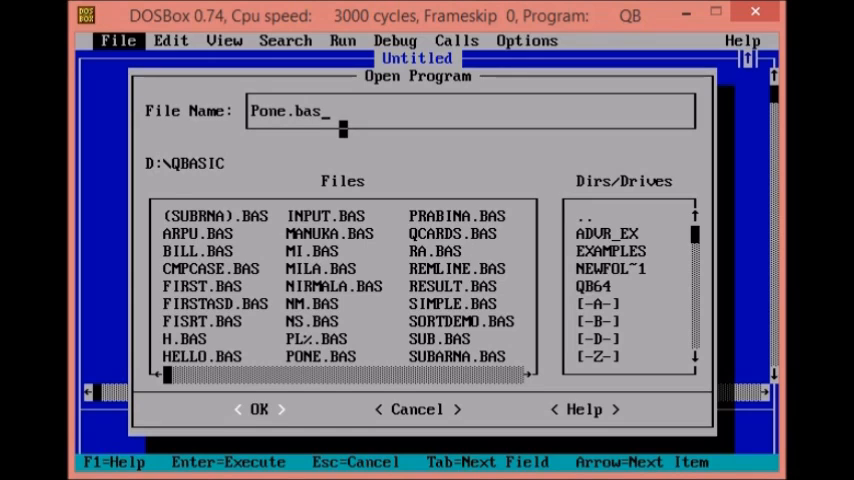
{"action": "left_click", "coordinate": [258, 409]}
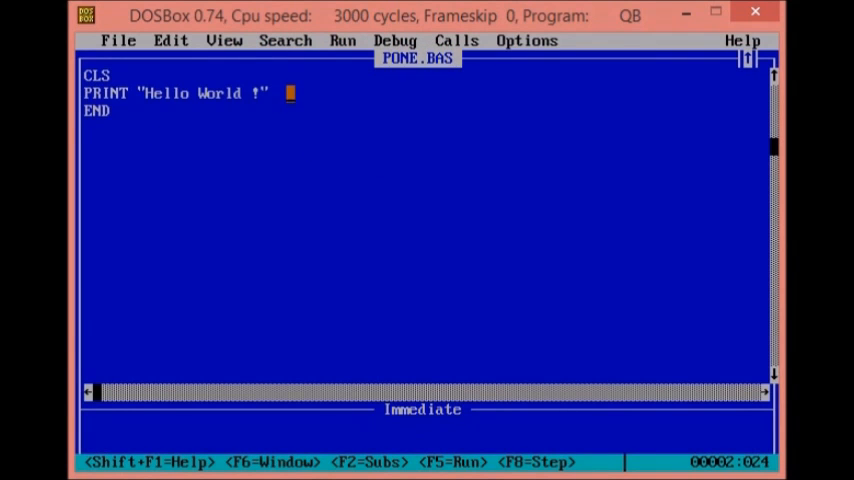
Step: Type the line print "Welcome to QBASIC Programming" before END
{"action": "type", "text": "print \"Wel"}
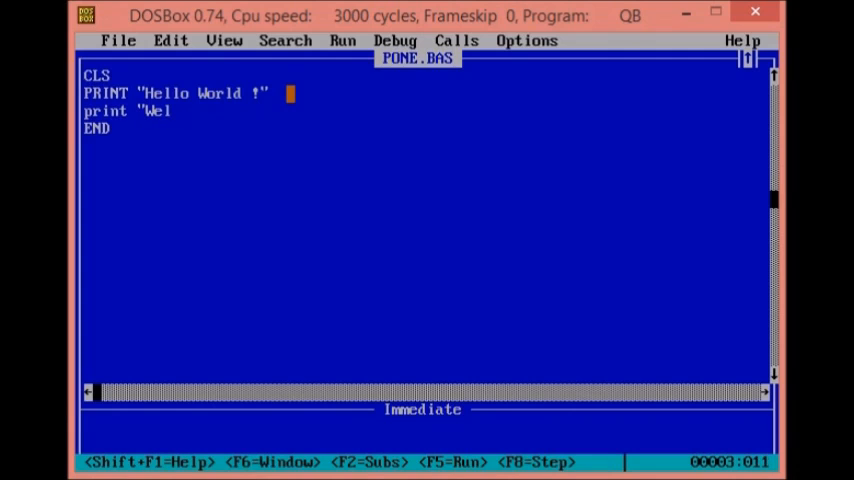
{"action": "type", "text": "come to Q"}
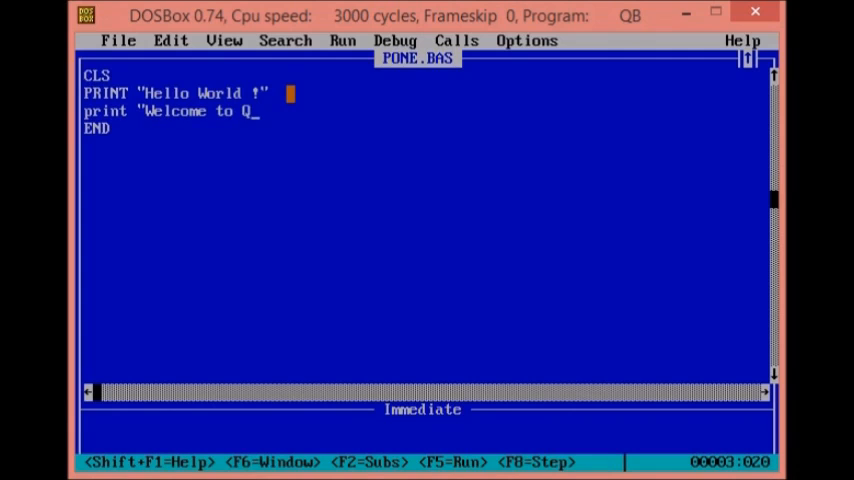
{"action": "type", "text": "BASIC P"}
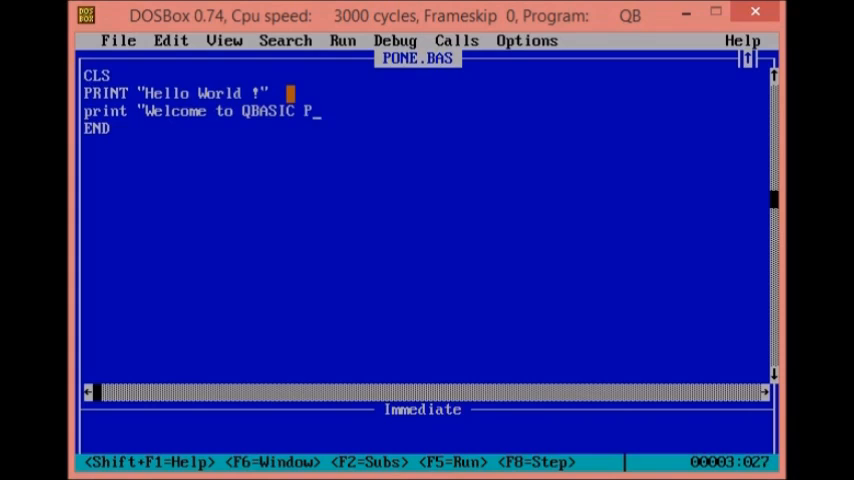
{"action": "type", "text": "rogramming"}
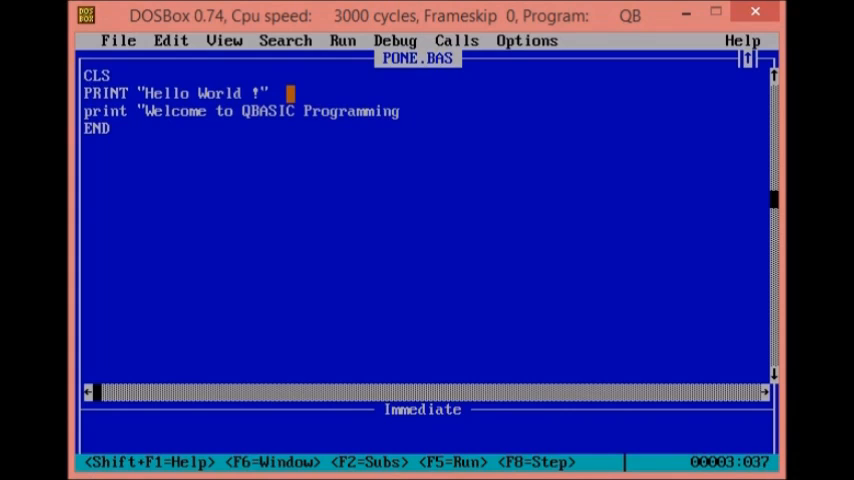